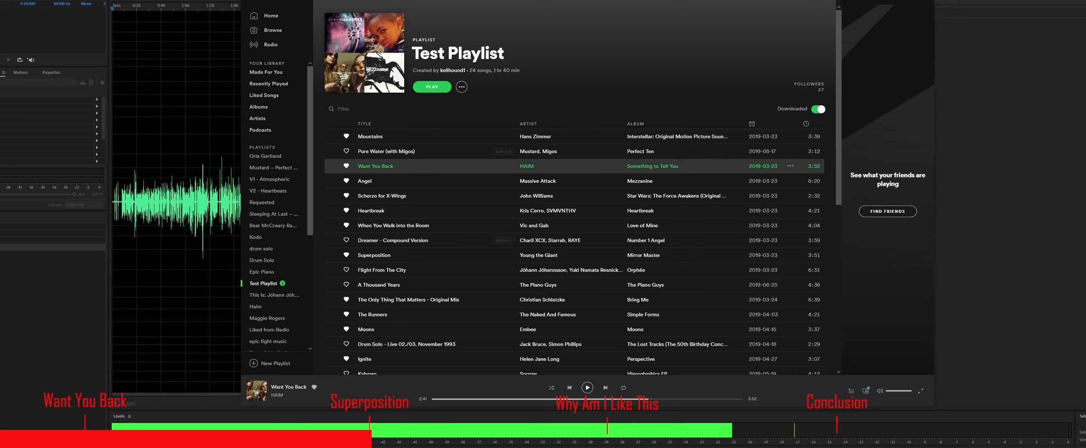
mouse_move(374, 254)
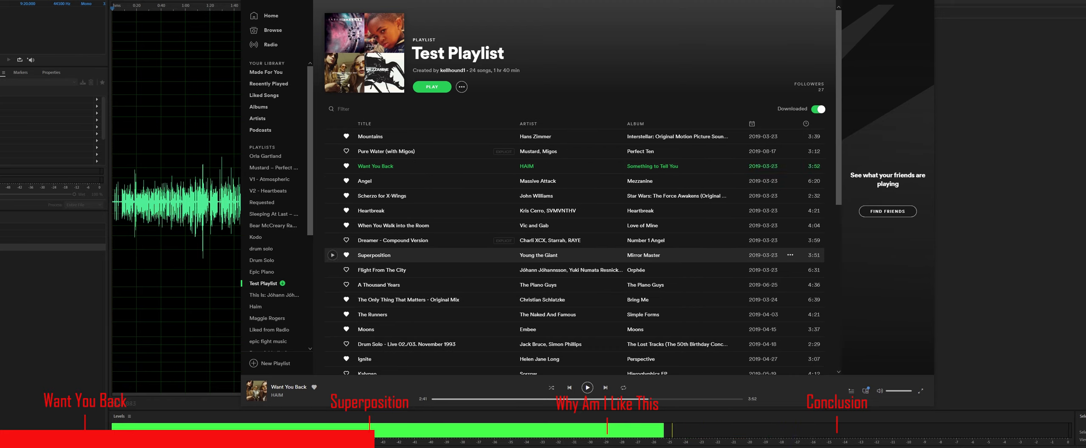
- Start playing Superposition by Young the Giant from Test Playlist
left_click(332, 254)
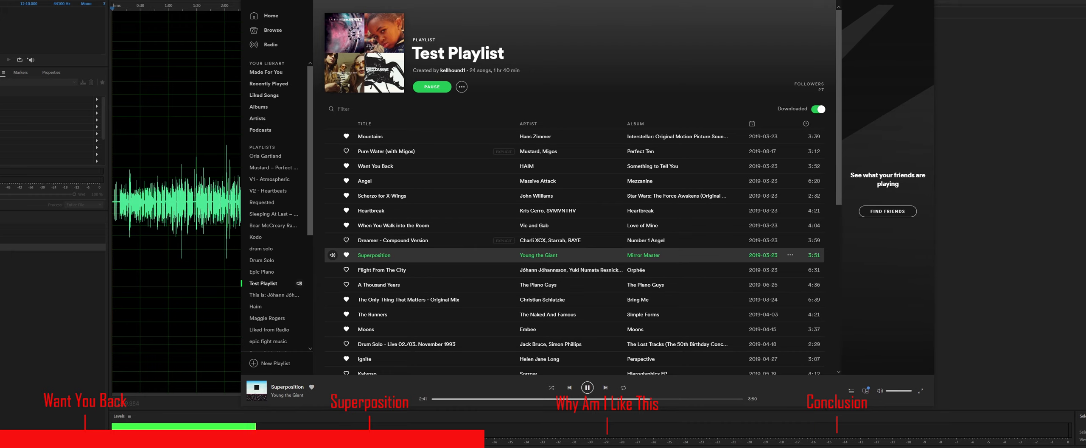
- Pause Superposition and scroll down to the end of Test Playlist
left_click(586, 387)
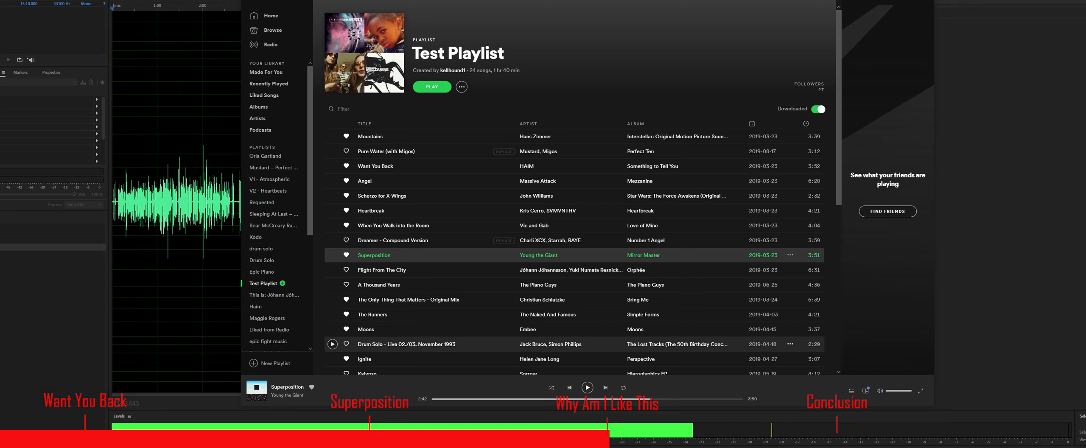
scroll("down", 3)
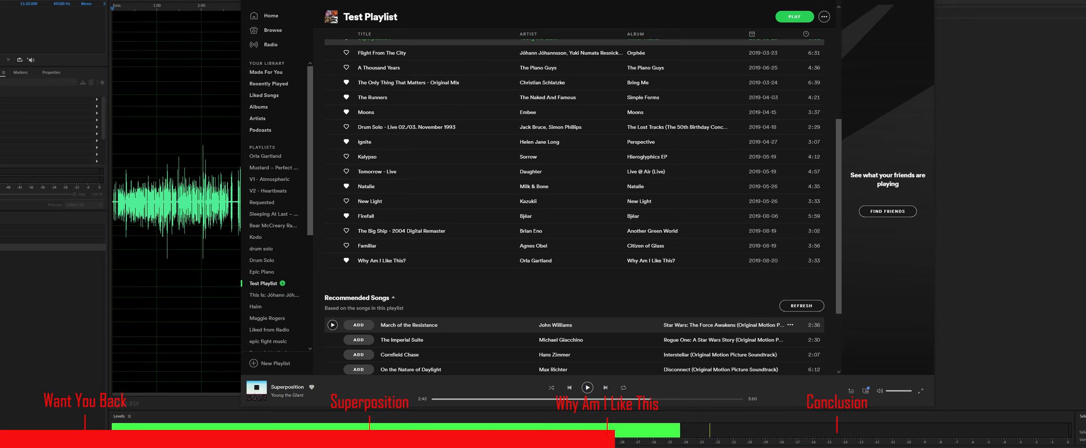
scroll("up", 3)
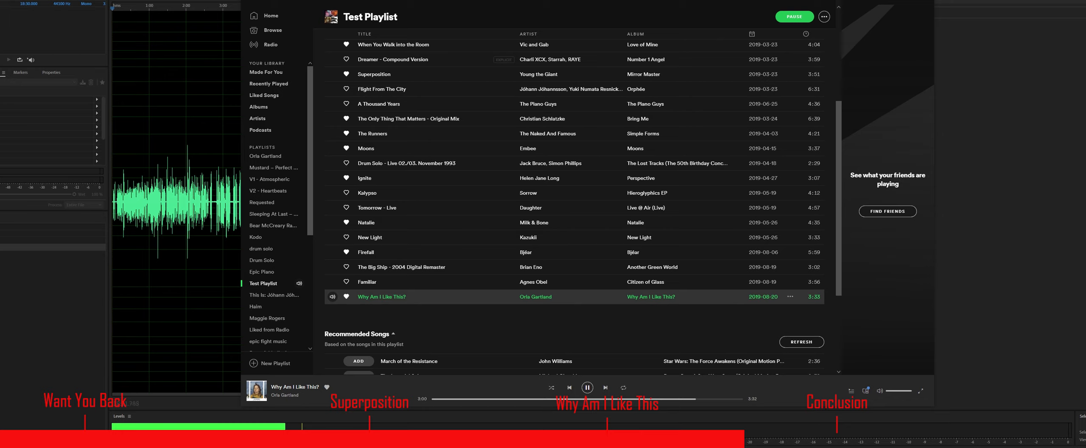
- Pause Why Am I Like This? by Orla Gartland partway through
left_click(587, 387)
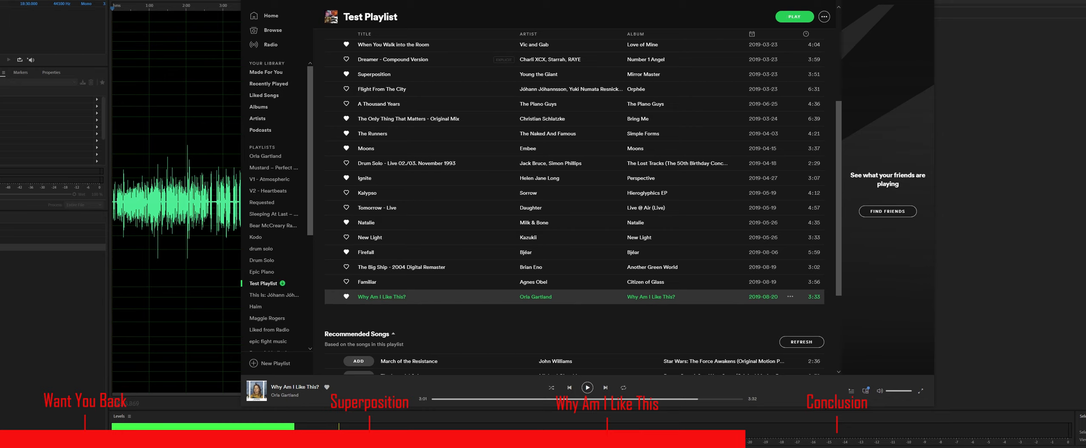